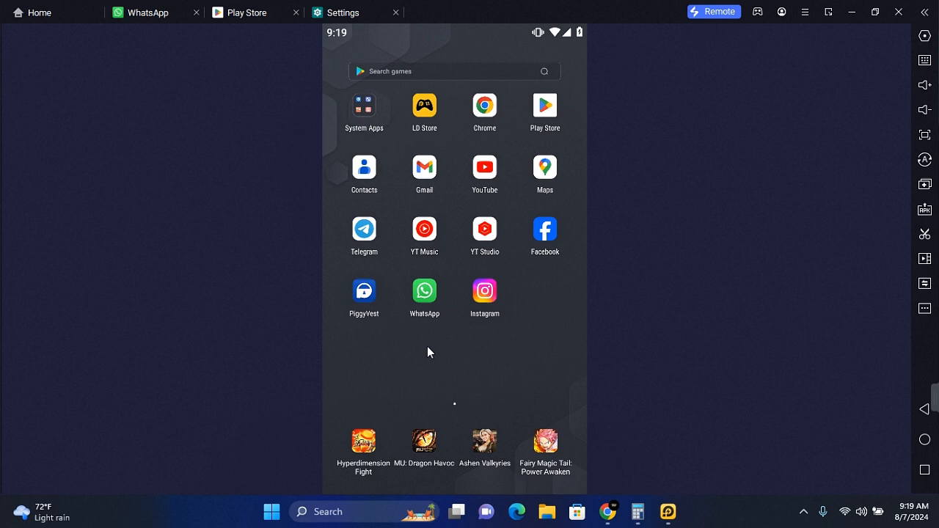
pyautogui.moveTo(477, 349)
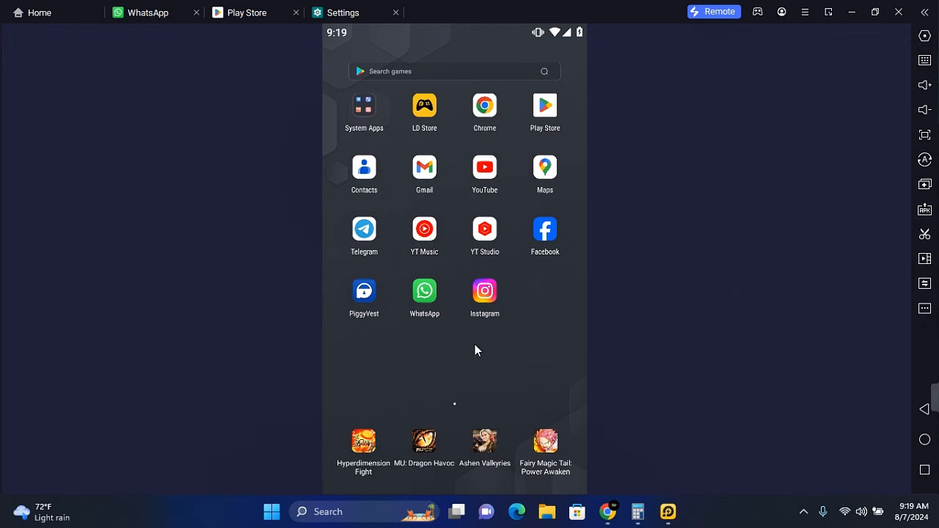
pyautogui.moveTo(431, 317)
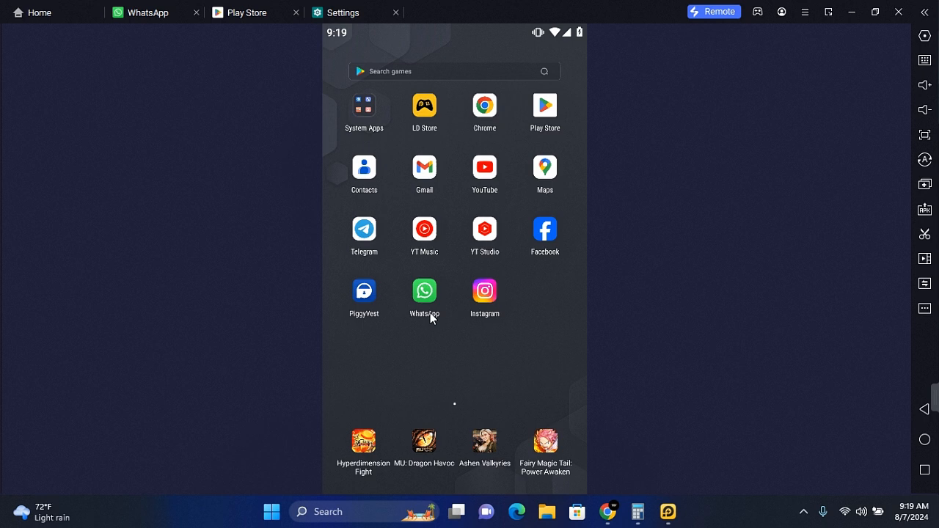
pyautogui.moveTo(432, 323)
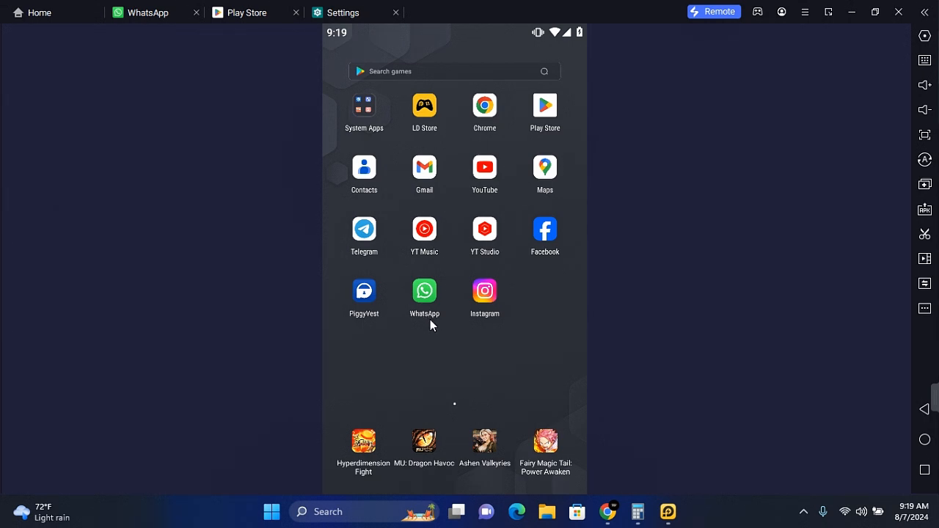
pyautogui.moveTo(573, 150)
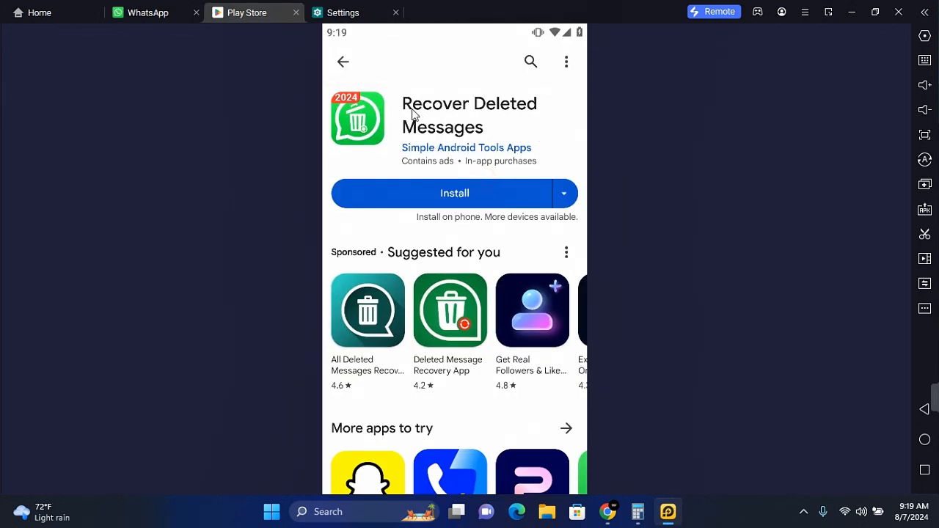
pyautogui.moveTo(428, 181)
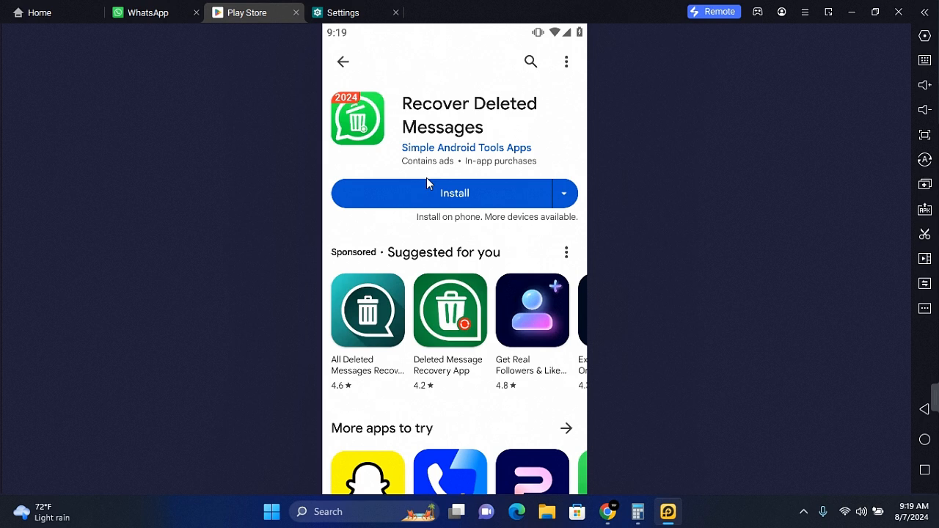
# - Install Recover Deleted Messages from the Play Store and launch it to its disclaimer screen
pyautogui.click(454, 194)
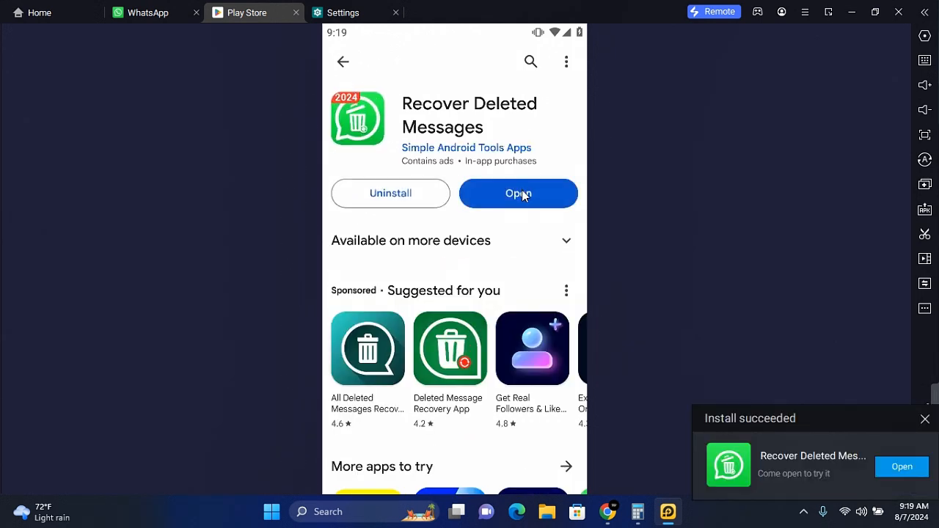
pyautogui.click(516, 194)
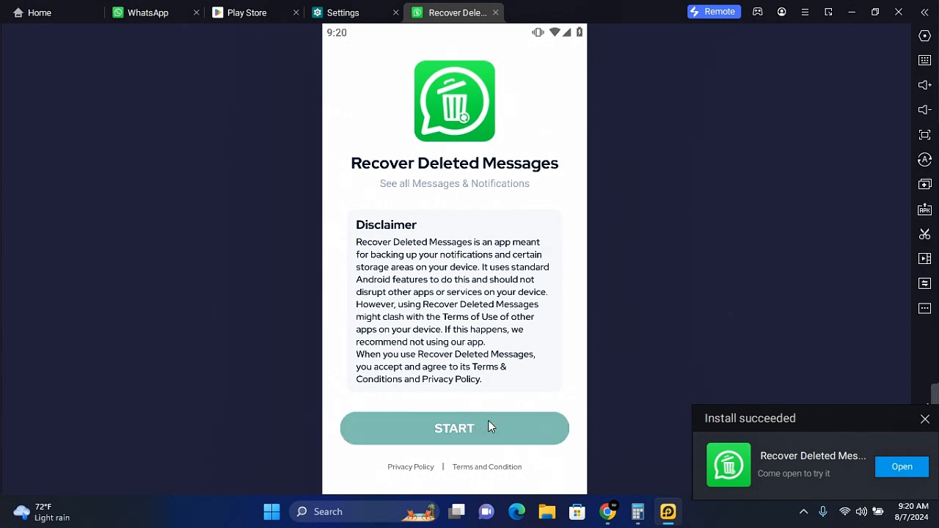
# - Accept the disclaimer, keep Default (English), and continue with WhatsApp selected for saved notifications
pyautogui.click(455, 429)
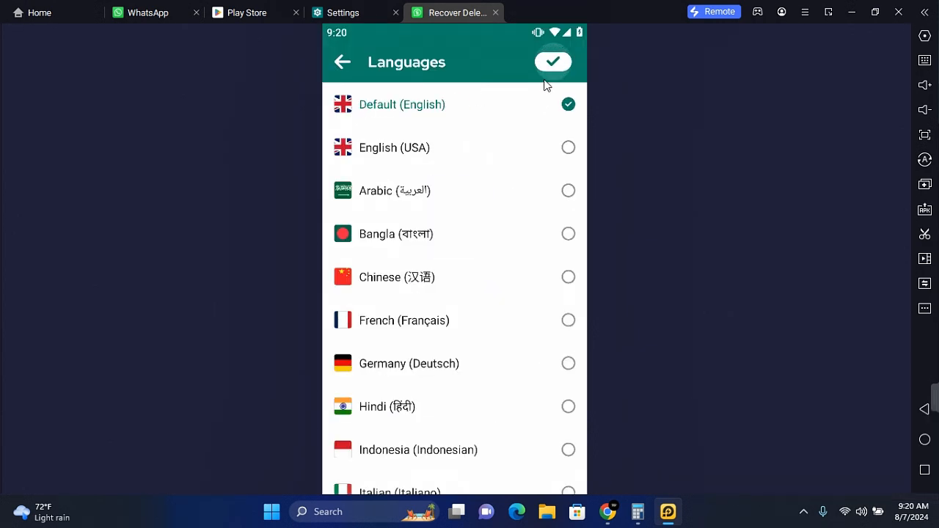
pyautogui.click(553, 62)
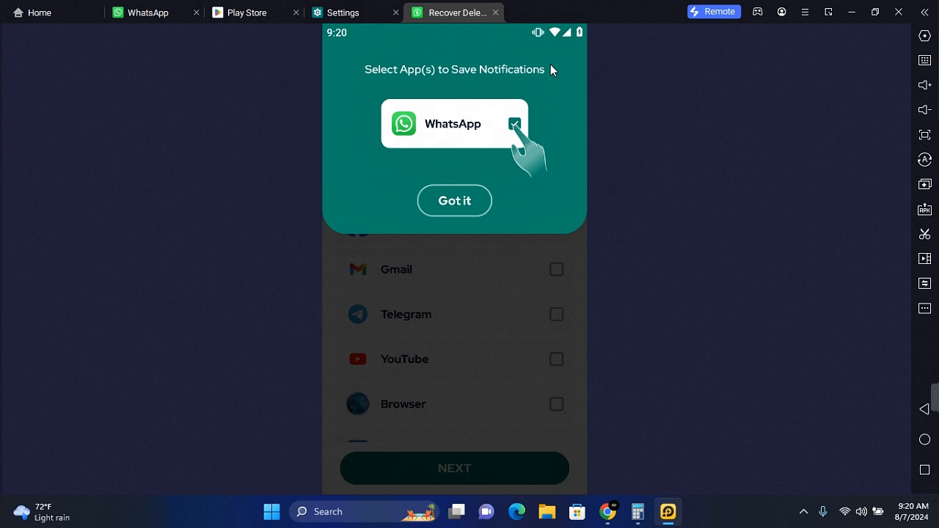
pyautogui.click(455, 200)
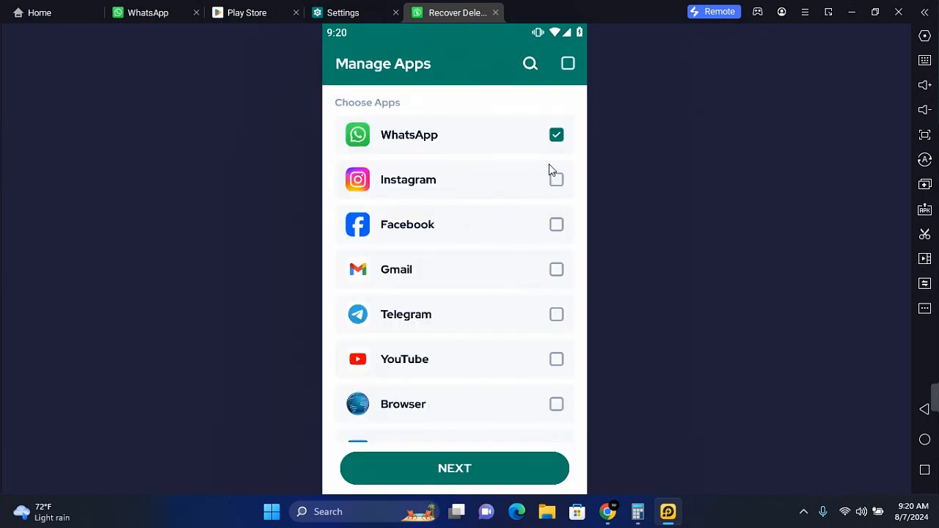
pyautogui.moveTo(473, 399)
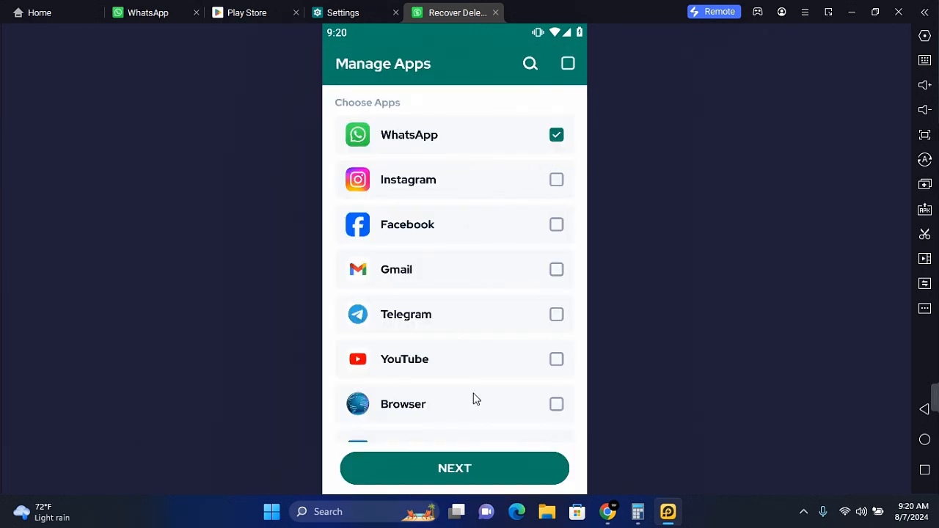
pyautogui.click(455, 468)
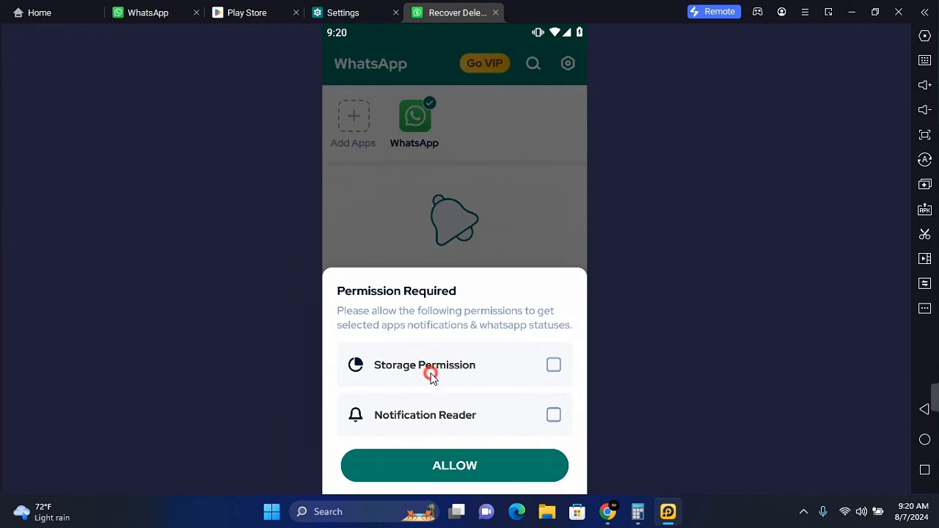
# - Grant the storage permission, allowing access to photos, media and files
pyautogui.click(431, 374)
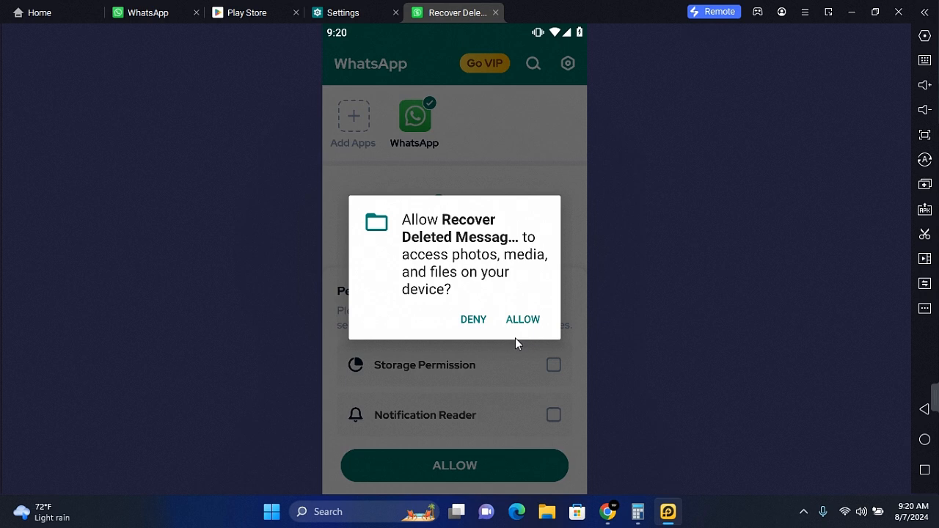
pyautogui.click(523, 319)
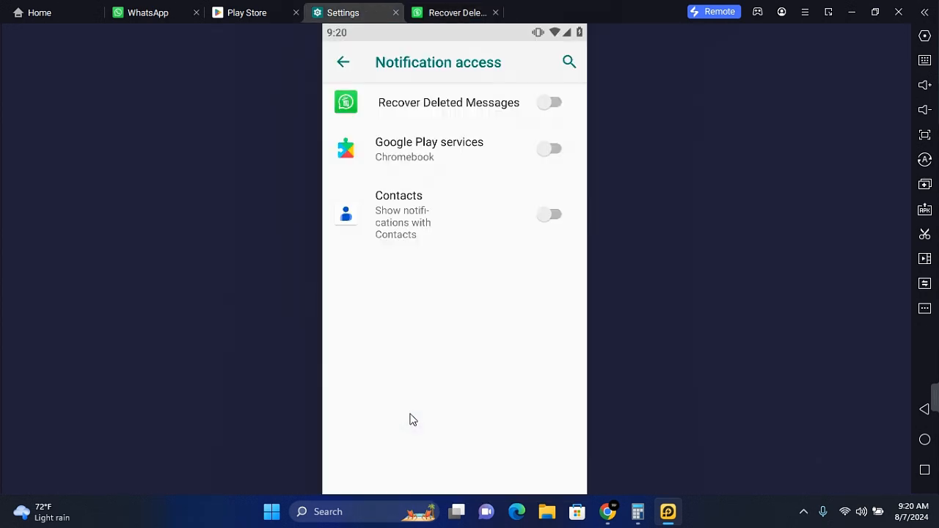
# - Turn on notification access for Recover Deleted Messages and leave the settings screen
pyautogui.click(548, 102)
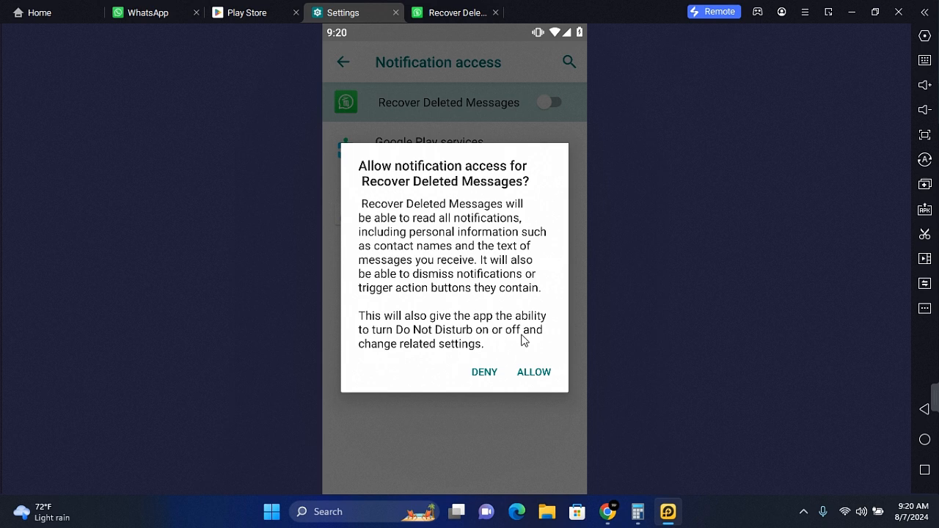
pyautogui.click(534, 373)
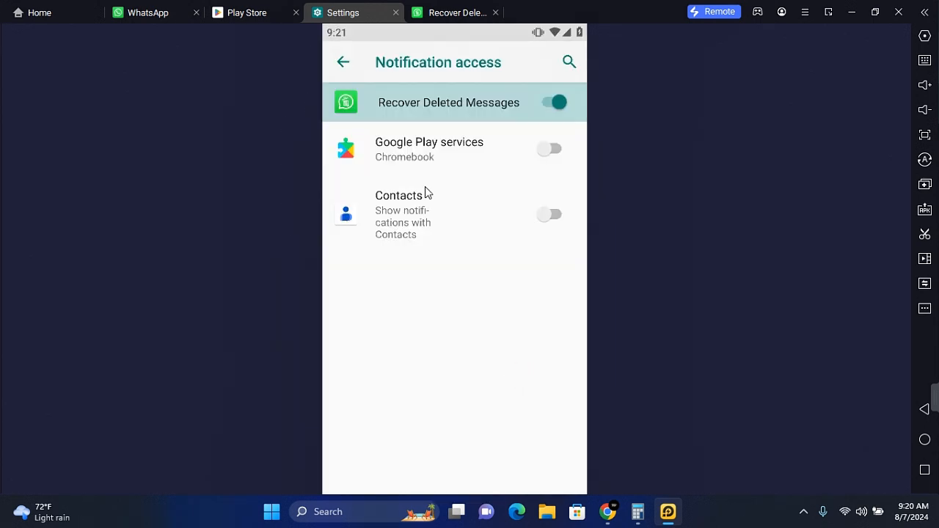
pyautogui.click(343, 62)
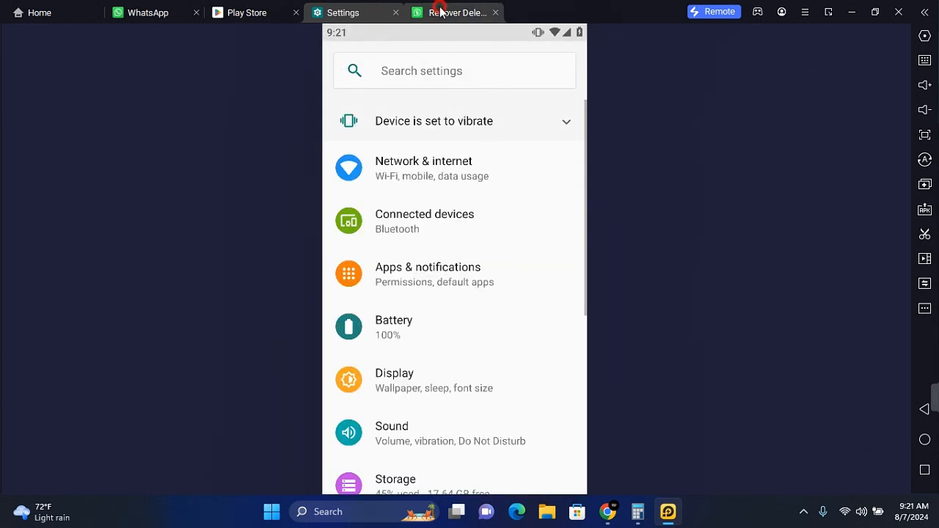
# - Return to the app and dismiss the Change Apps and Manage Apps tips so it watches WhatsApp
pyautogui.click(455, 11)
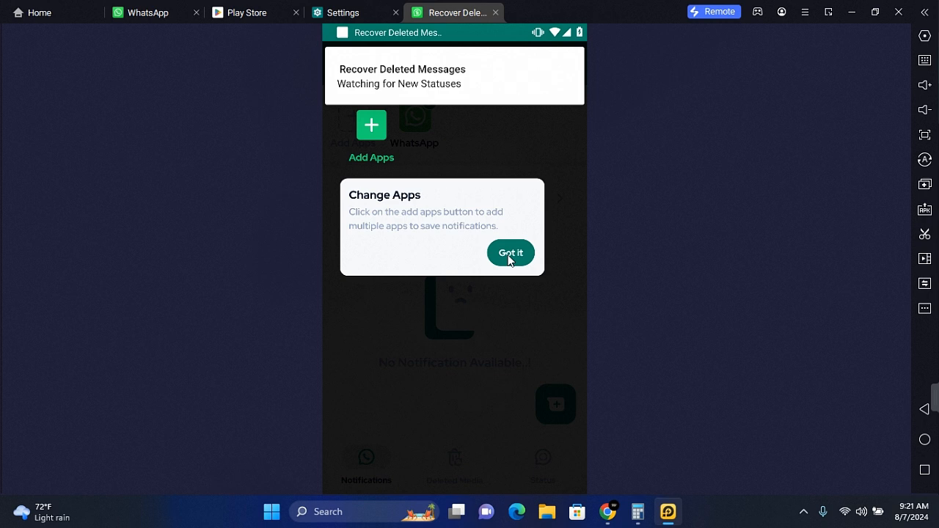
pyautogui.click(511, 252)
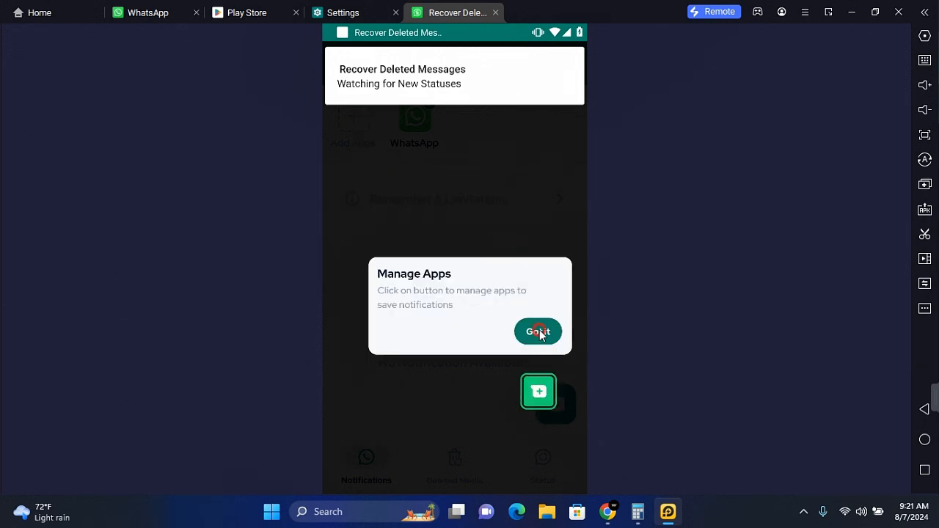
pyautogui.click(537, 332)
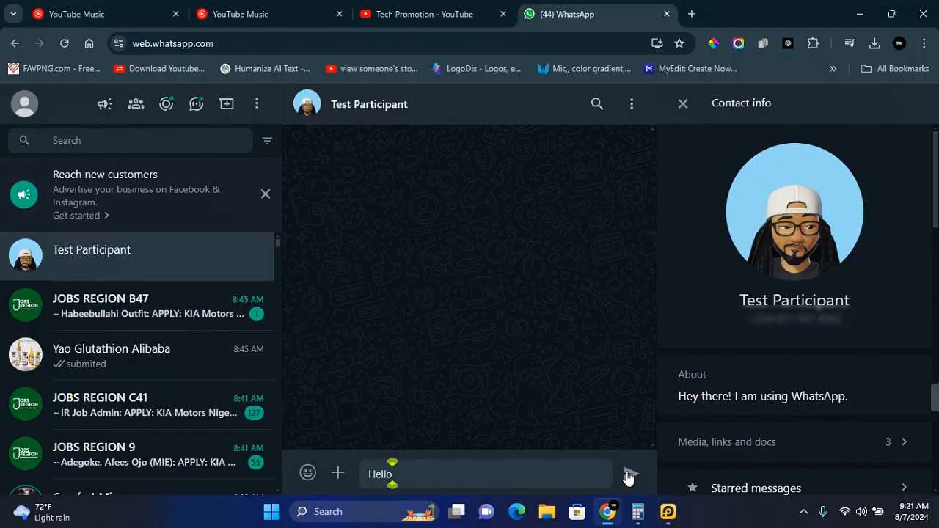
# - Send 'Hello' to the test contact in WhatsApp Web, then delete that message
pyautogui.click(629, 472)
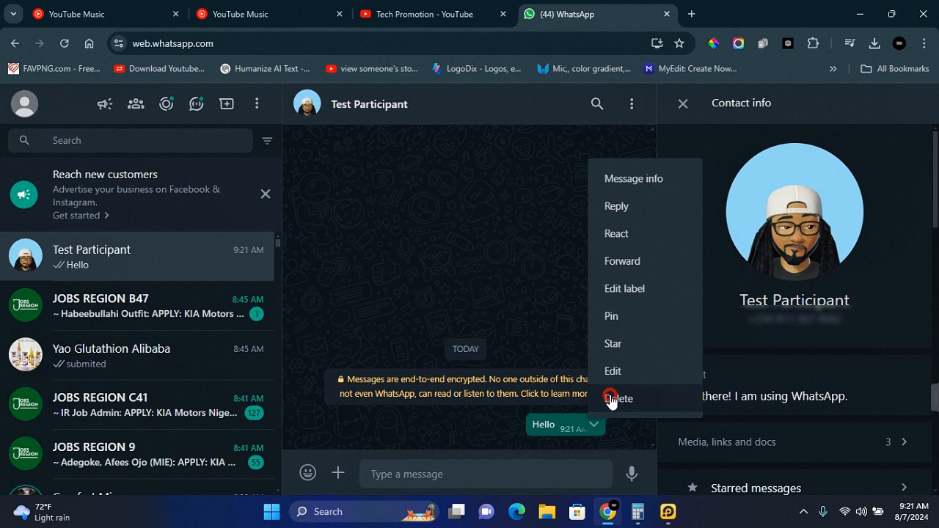
pyautogui.click(619, 399)
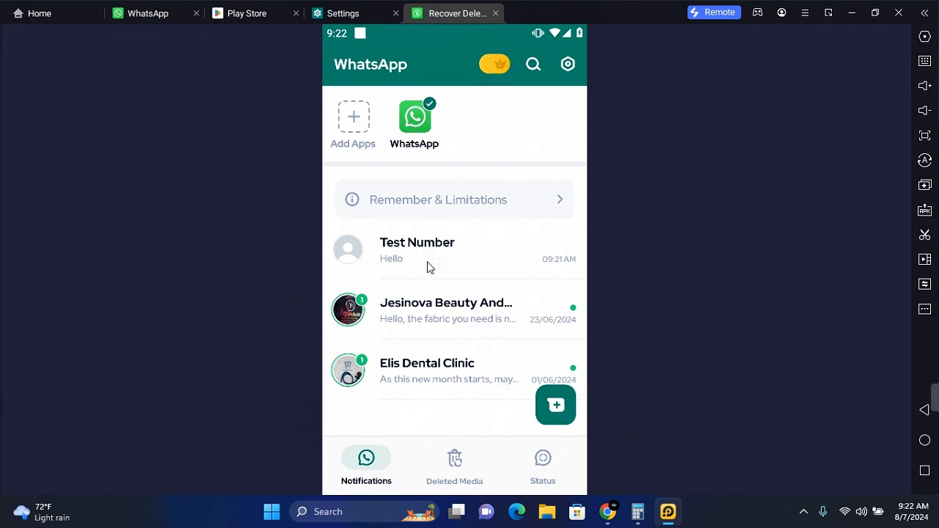
# - Open the Test Number entry showing the deleted 'Hello' message still saved
pyautogui.click(417, 249)
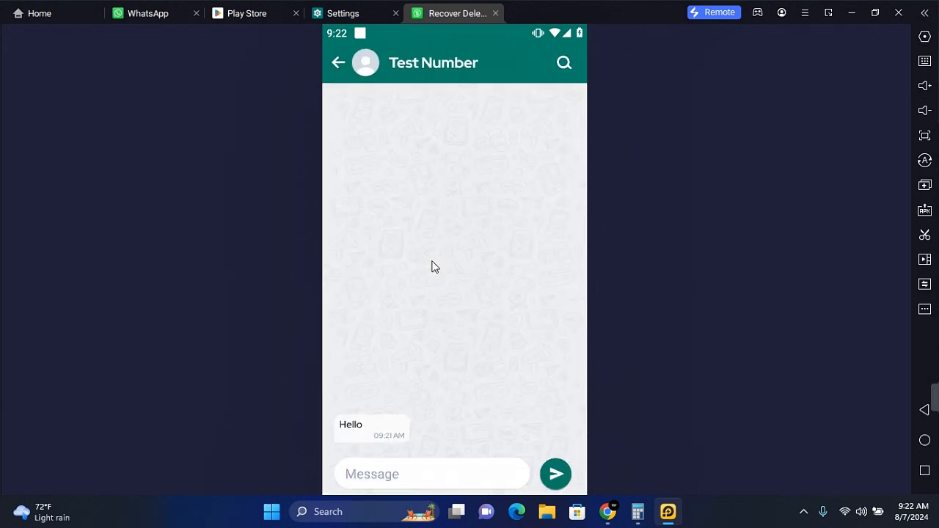